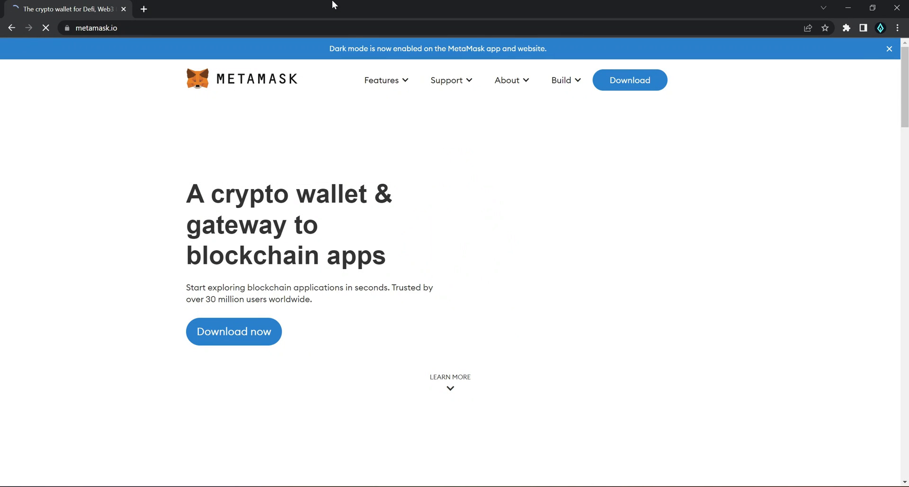
Step: Go to the MetaMask download page via Download now on metamask.io
left_click(699, 80)
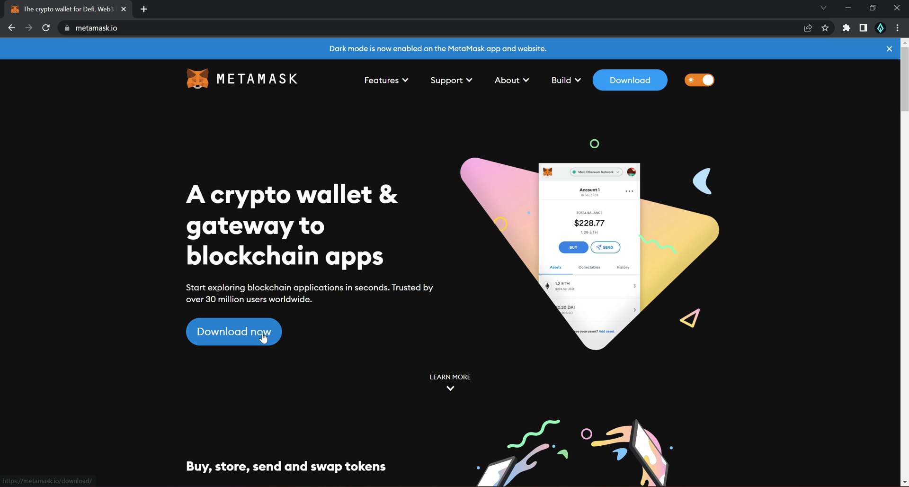
left_click(233, 330)
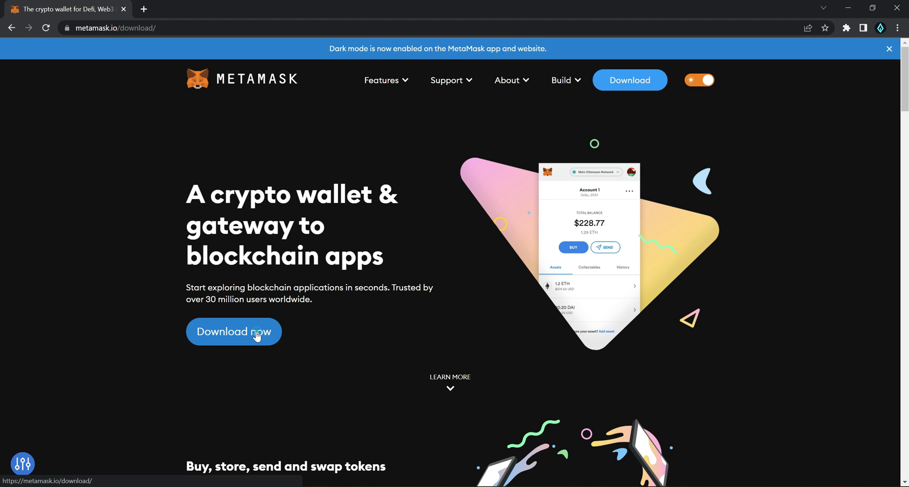
left_click(234, 330)
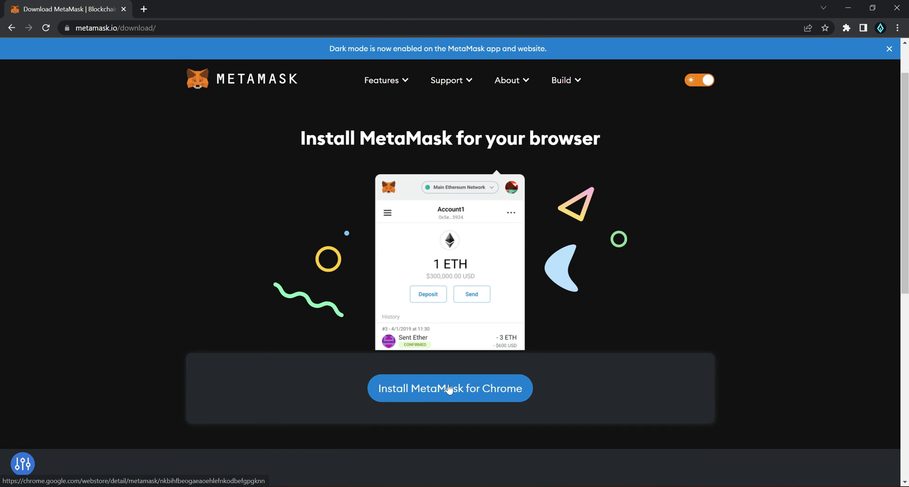
Step: Install MetaMask from the Chrome Web Store and launch it from the Extensions list
left_click(449, 388)
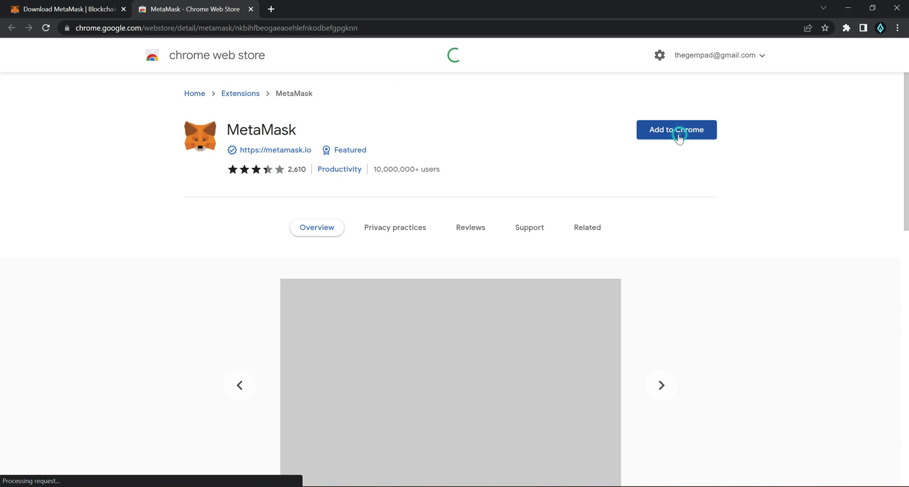
left_click(676, 129)
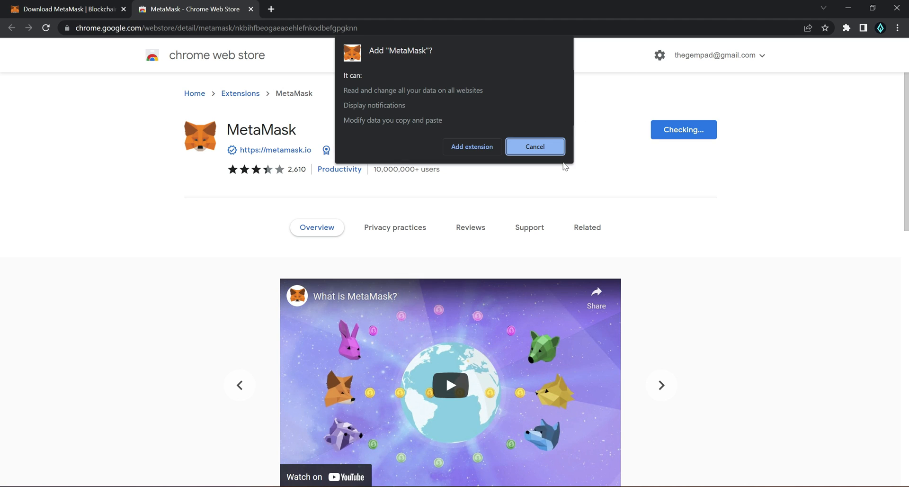
left_click(534, 146)
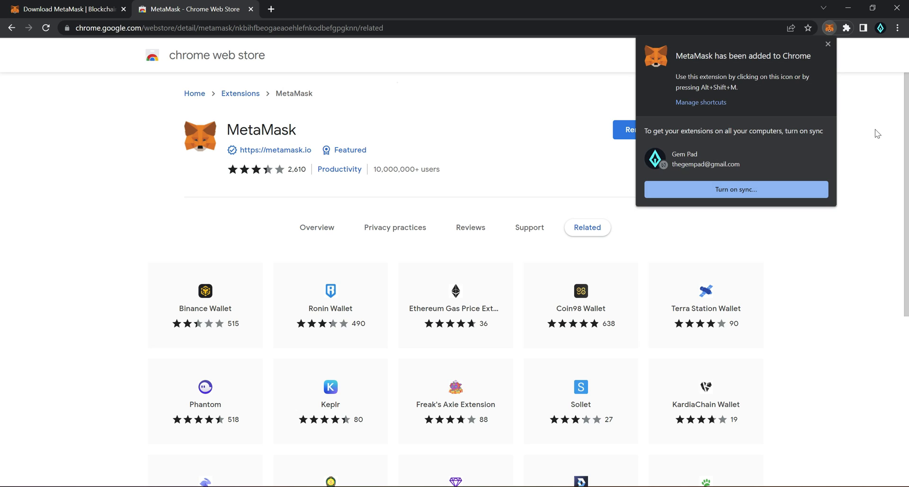
left_click(845, 28)
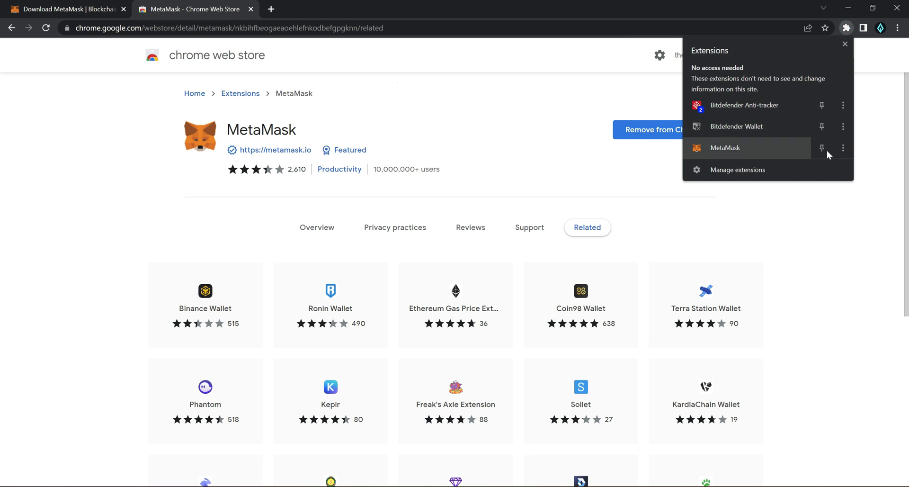
left_click(829, 27)
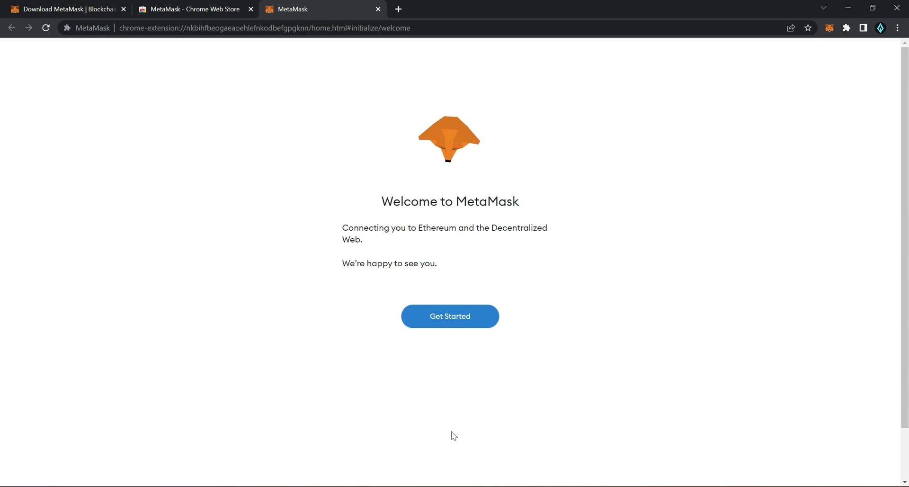
Step: Get Started and choose Create a Wallet to reach the usage-data consent screen
left_click(449, 315)
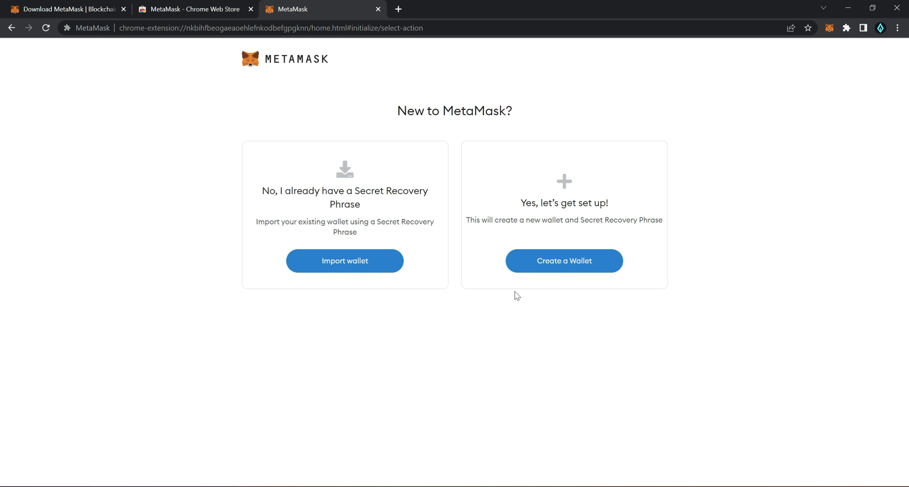
mouse_move(474, 129)
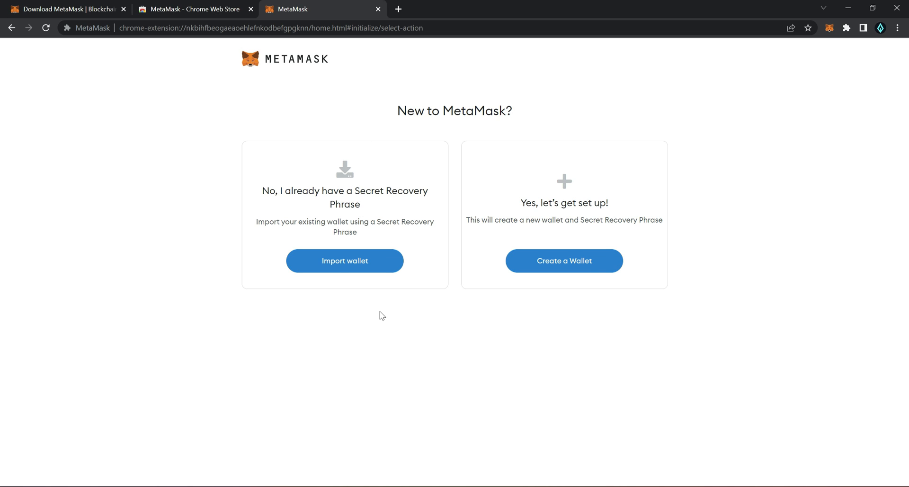
mouse_move(344, 260)
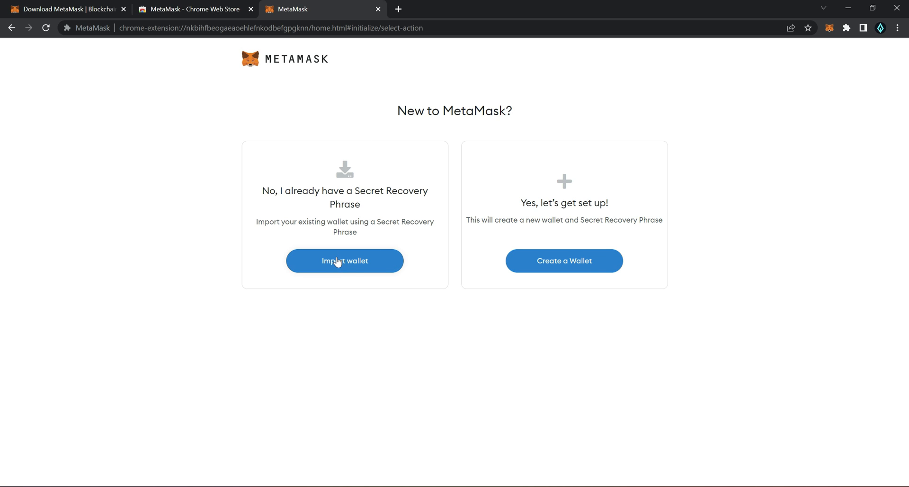
mouse_move(504, 160)
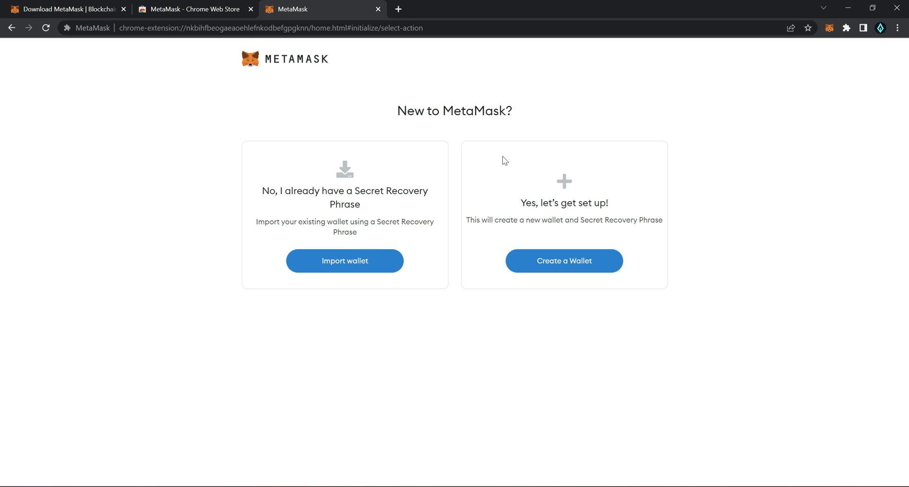
mouse_move(495, 232)
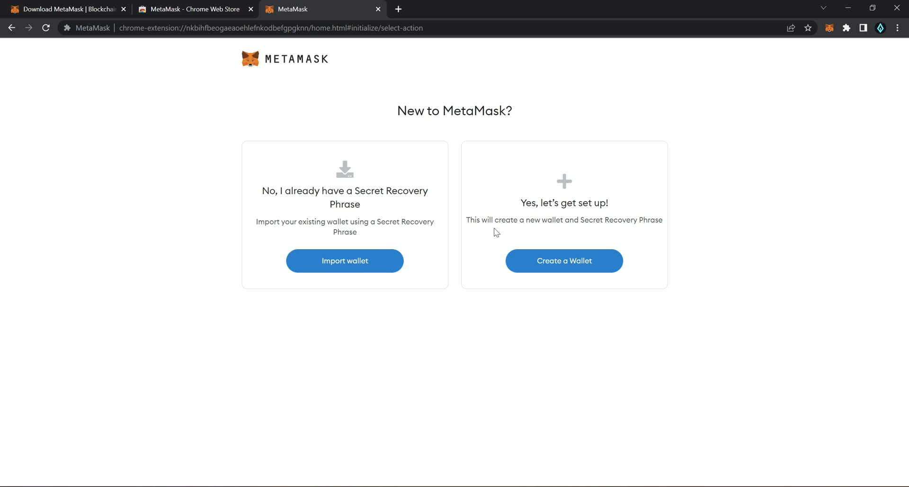
mouse_move(562, 275)
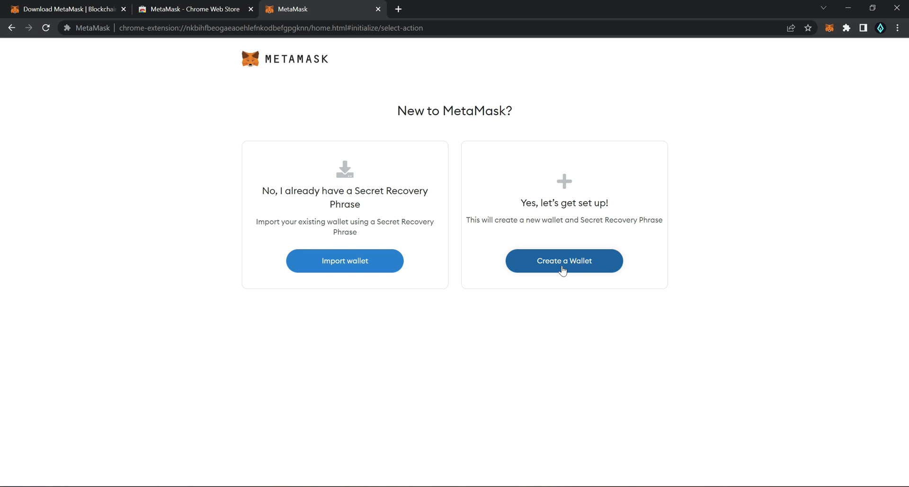
left_click(563, 260)
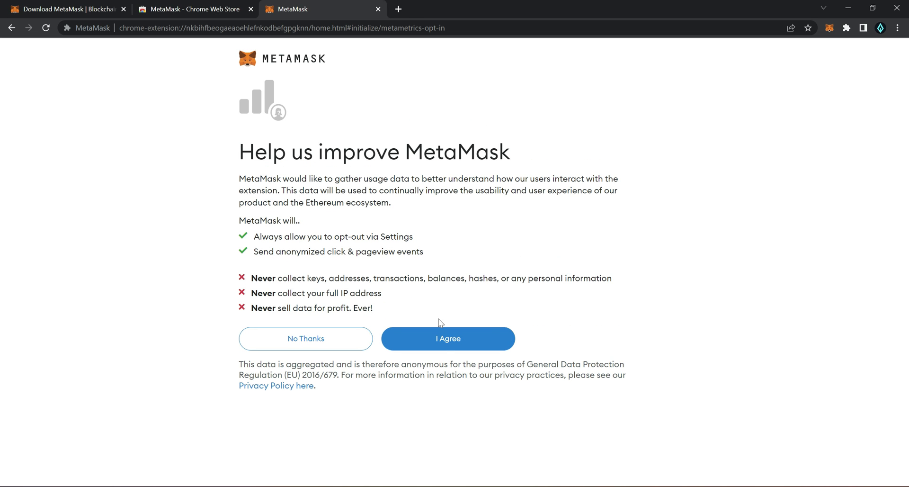
mouse_move(448, 338)
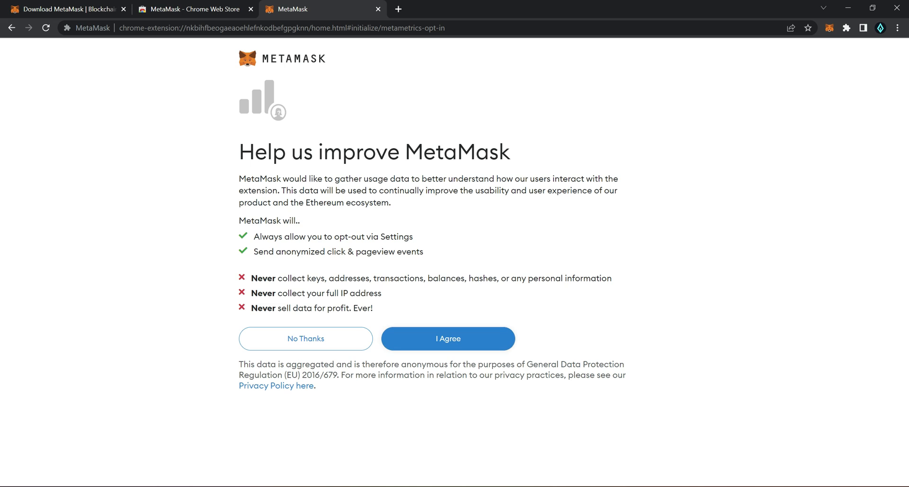
Step: Agree to usage data, enter and confirm a password, accept the Terms of Use and create it
left_click(447, 338)
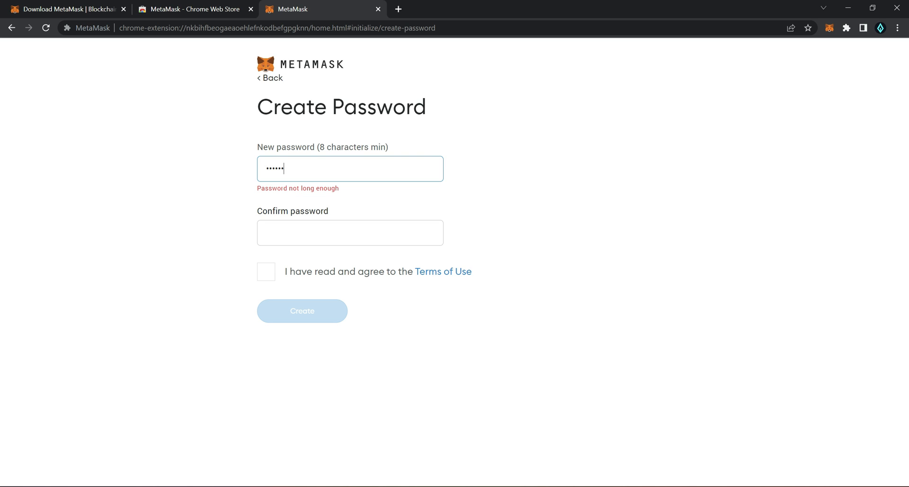
type("••••")
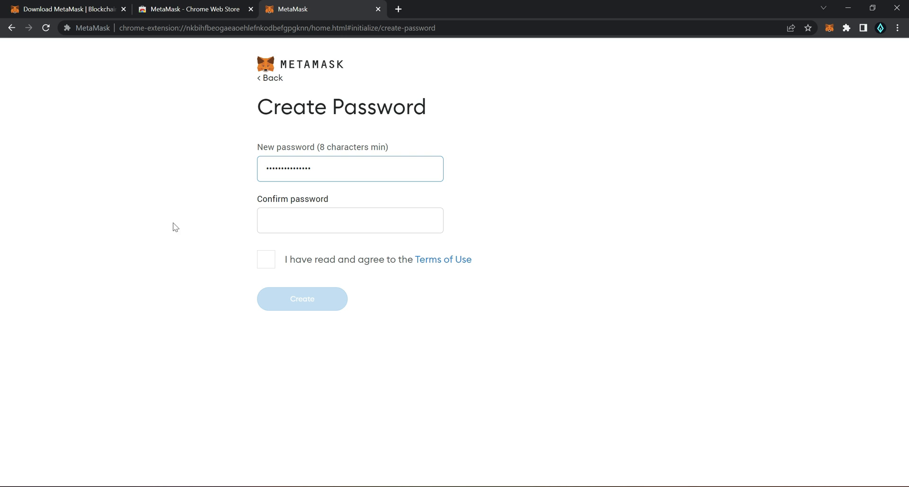
type("••")
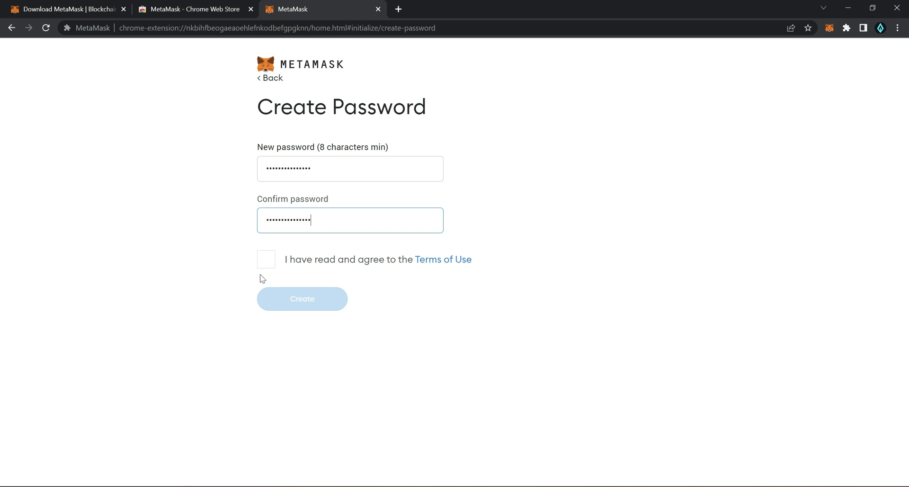
left_click(301, 298)
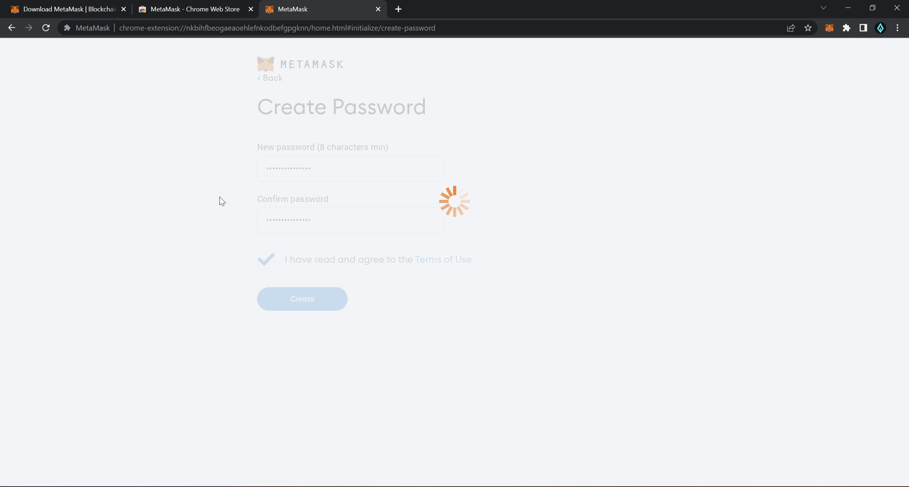
mouse_move(229, 185)
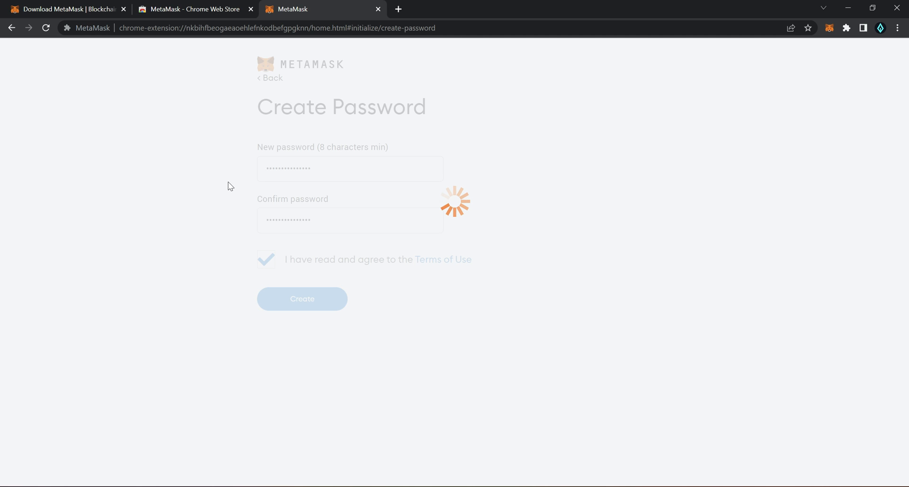
mouse_move(260, 202)
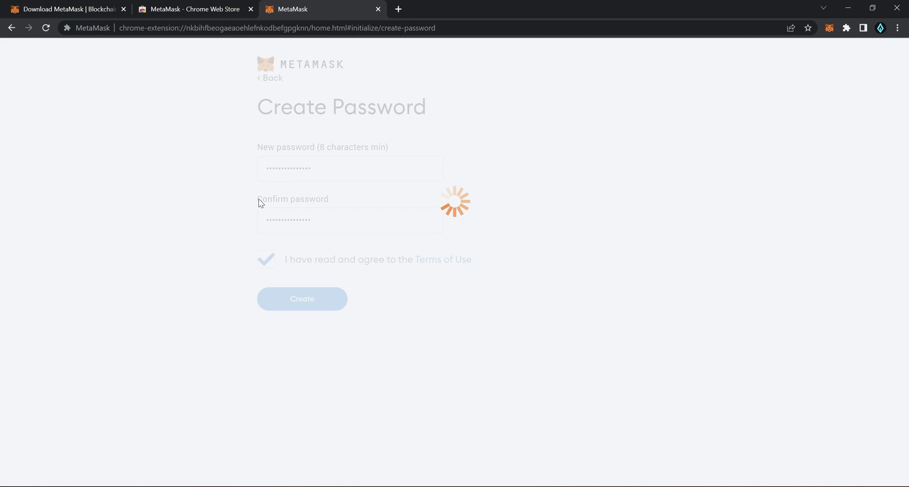
left_click(301, 298)
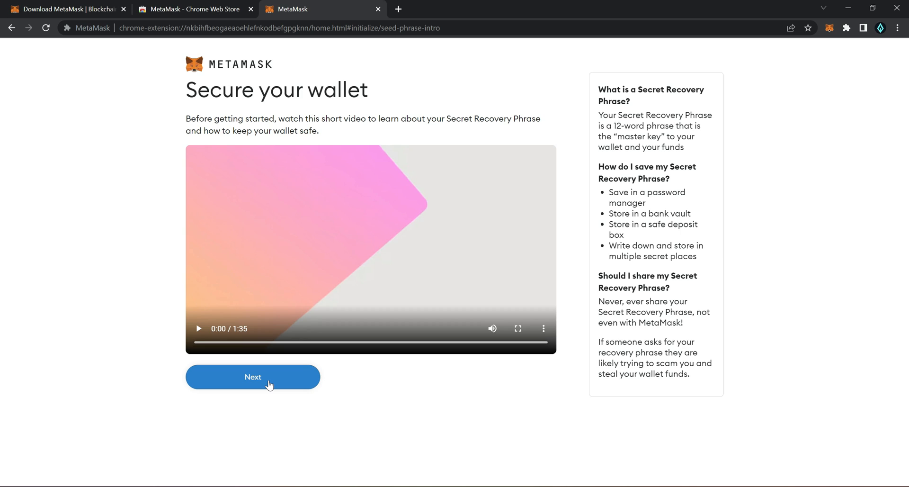
Step: Continue past the security intro and reveal the Secret Recovery Phrase words
left_click(252, 377)
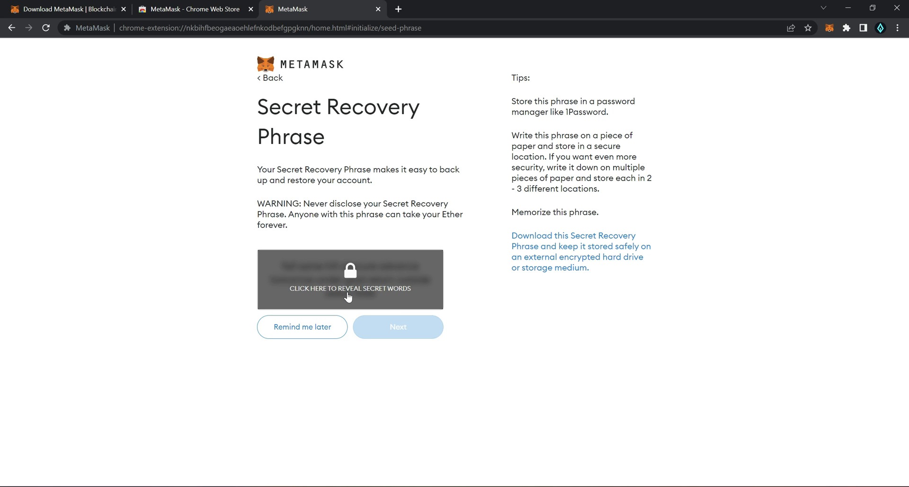
mouse_move(350, 286)
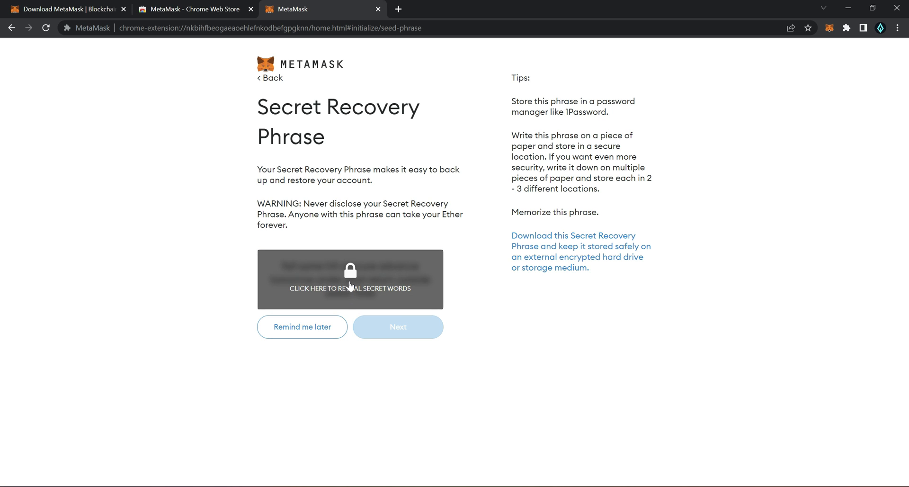
left_click(349, 278)
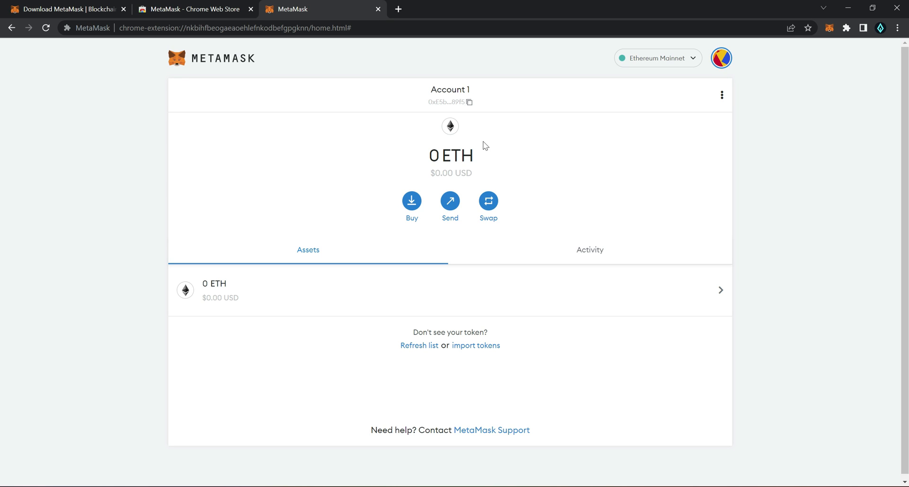
mouse_move(450, 95)
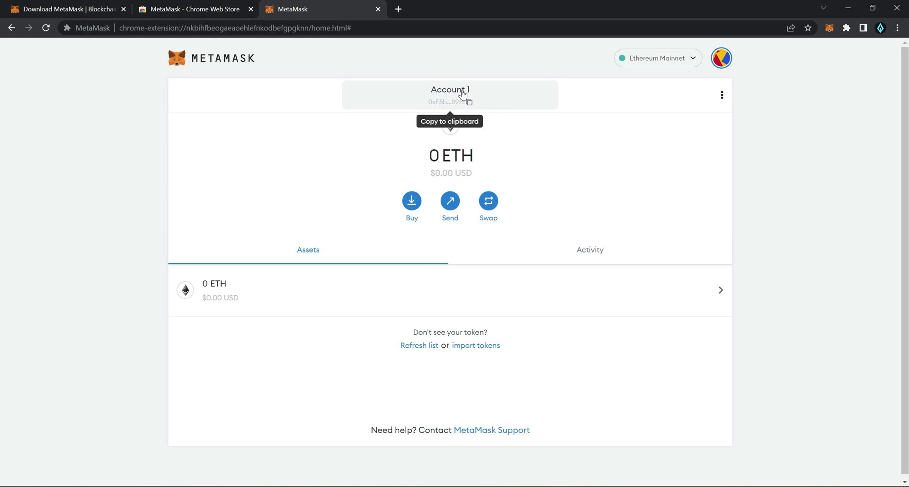
mouse_move(567, 134)
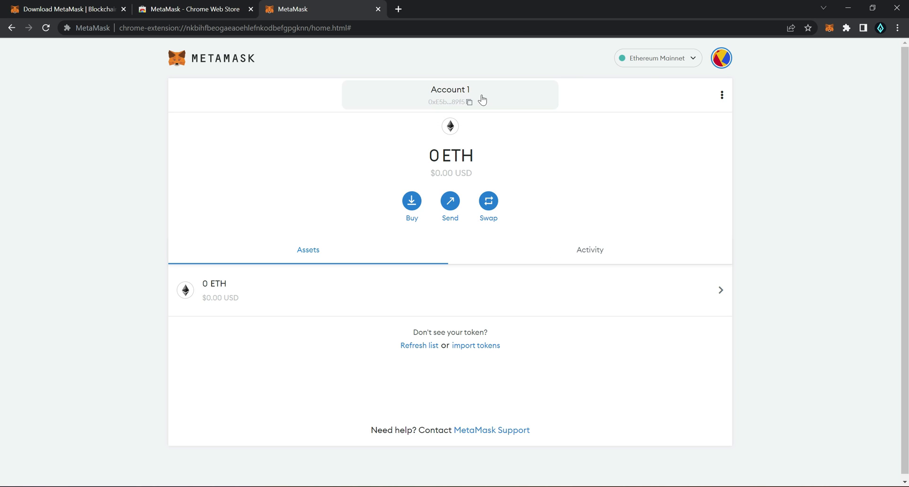
mouse_move(714, 97)
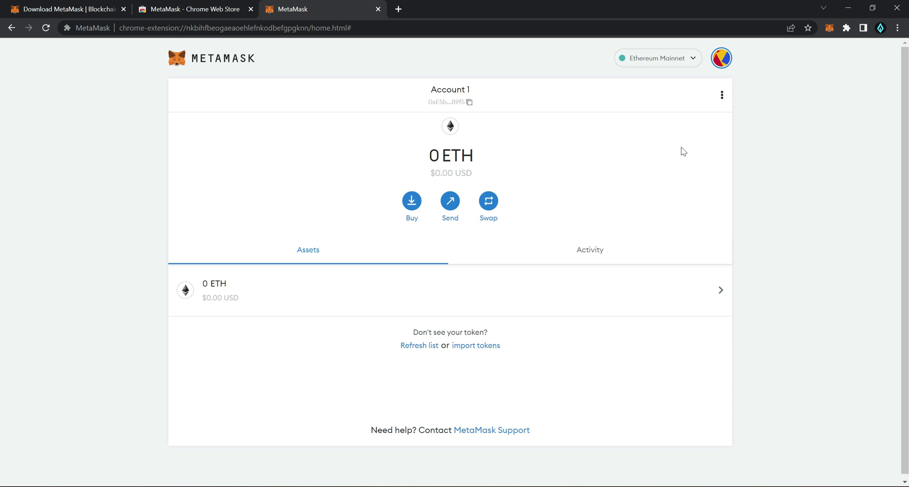
mouse_move(457, 11)
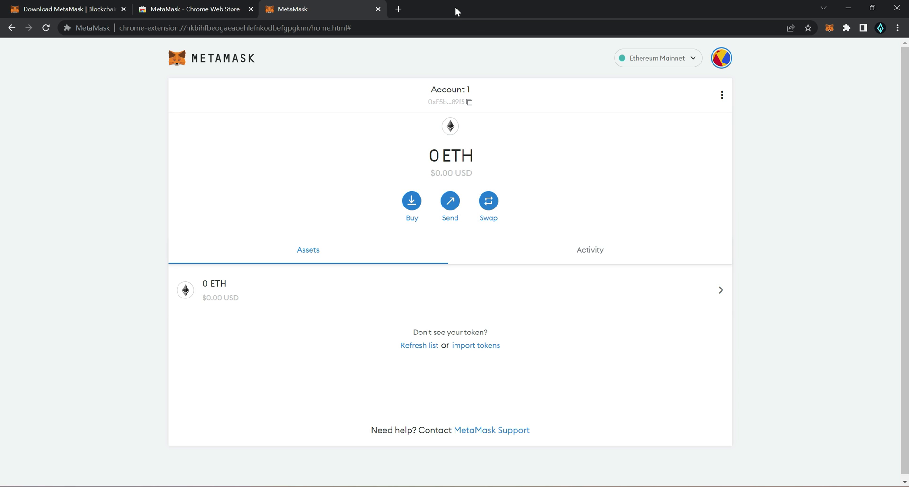
mouse_move(438, 19)
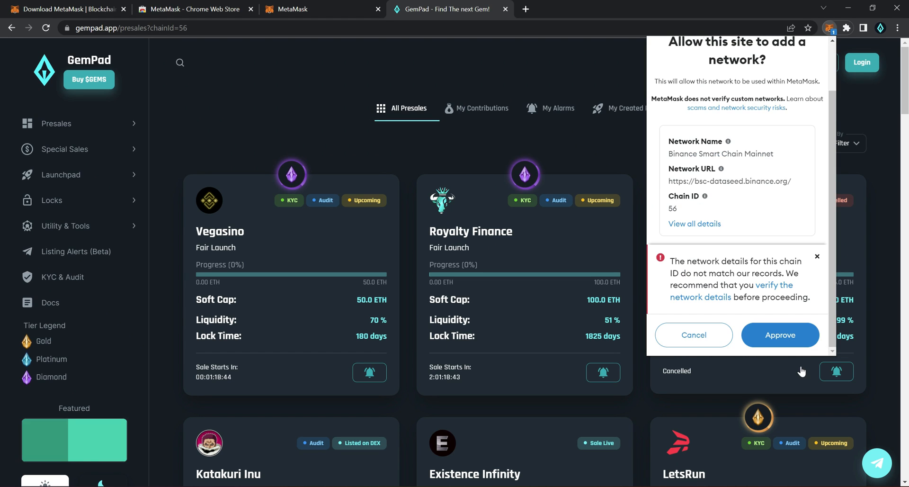
Step: Approve adding Binance Smart Chain Mainnet, switch to it and view the Networks list
left_click(779, 335)
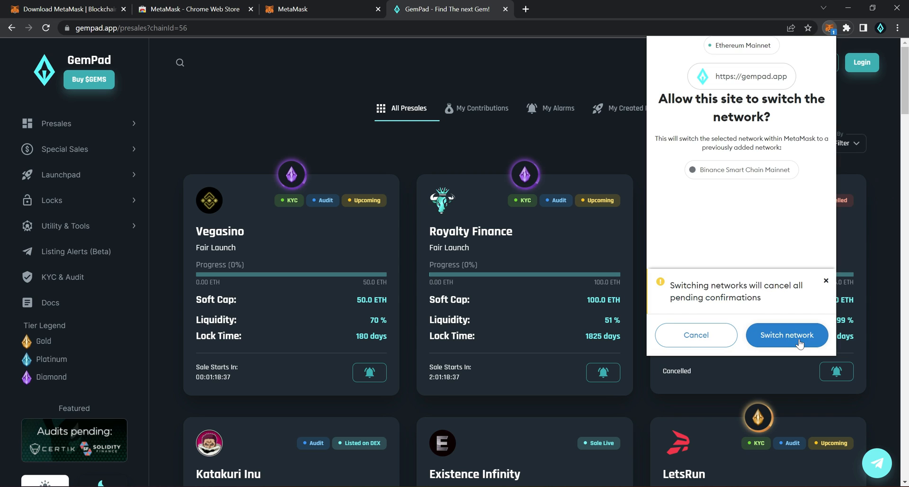
left_click(786, 335)
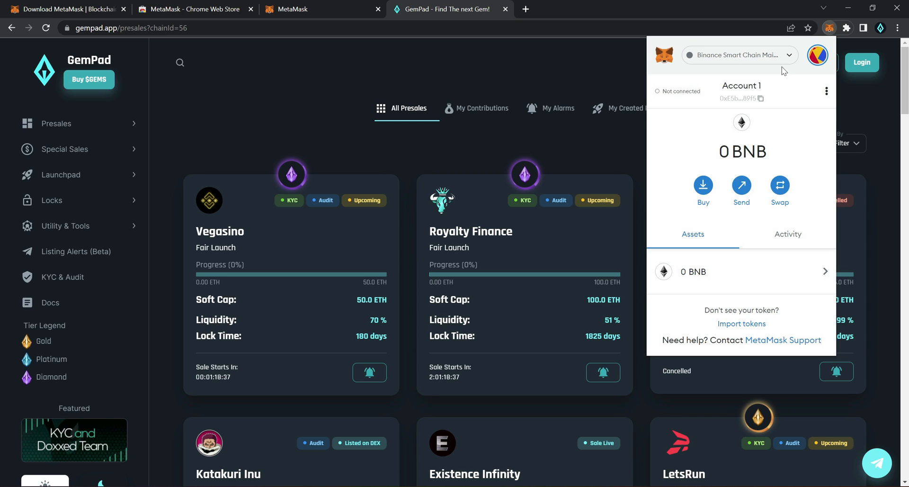
left_click(739, 54)
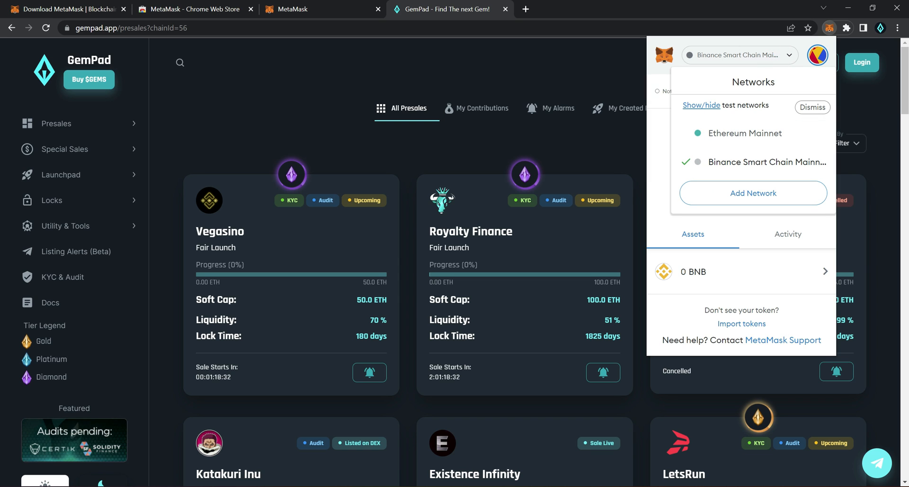
mouse_move(526, 61)
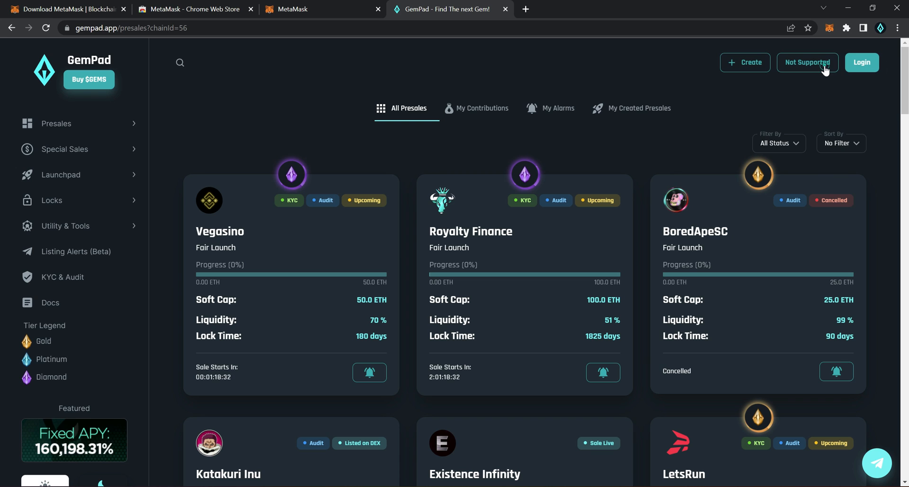
Step: Request GemPad's network, approve adding Cronos Mainnet Beta and switch the wallet to it
left_click(806, 62)
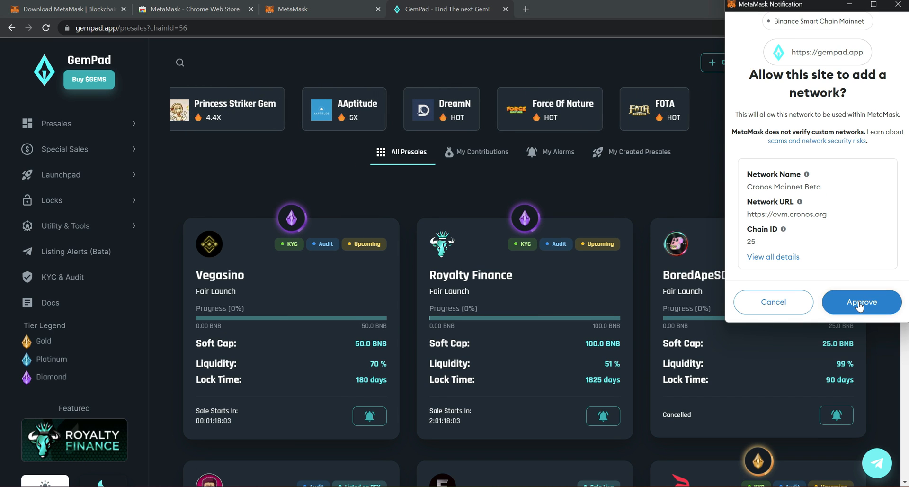
left_click(861, 302)
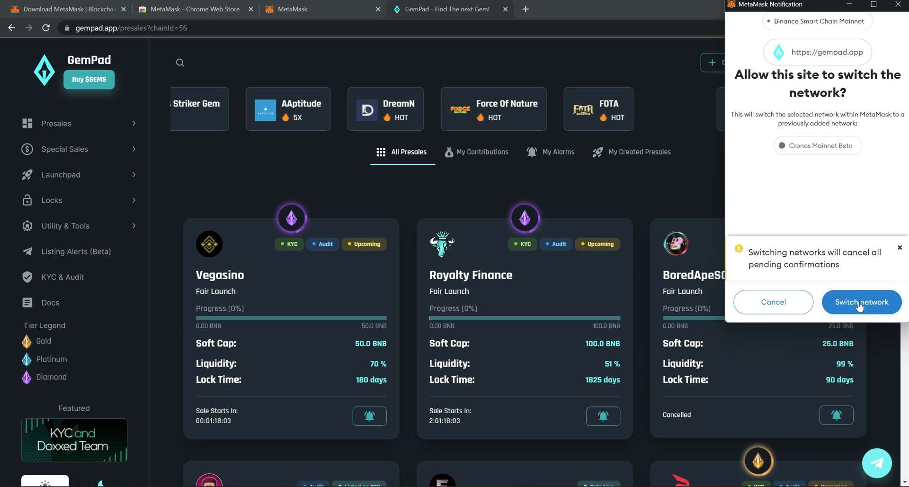
left_click(861, 302)
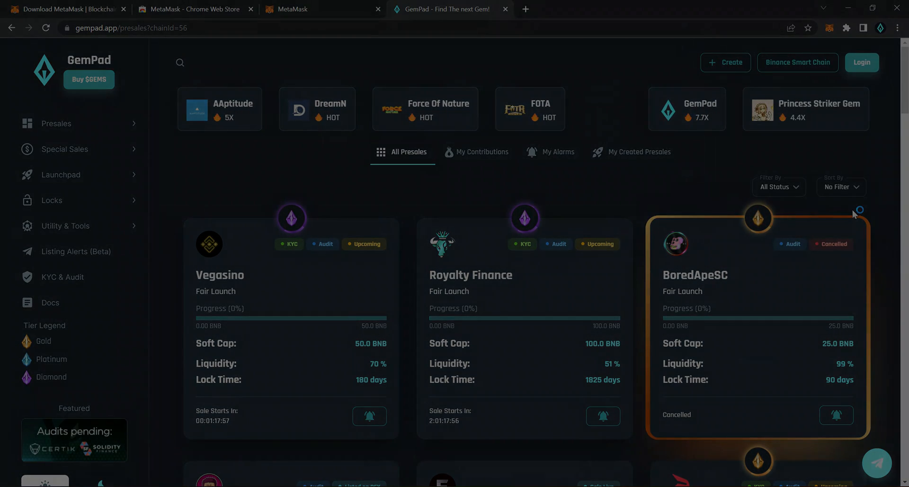